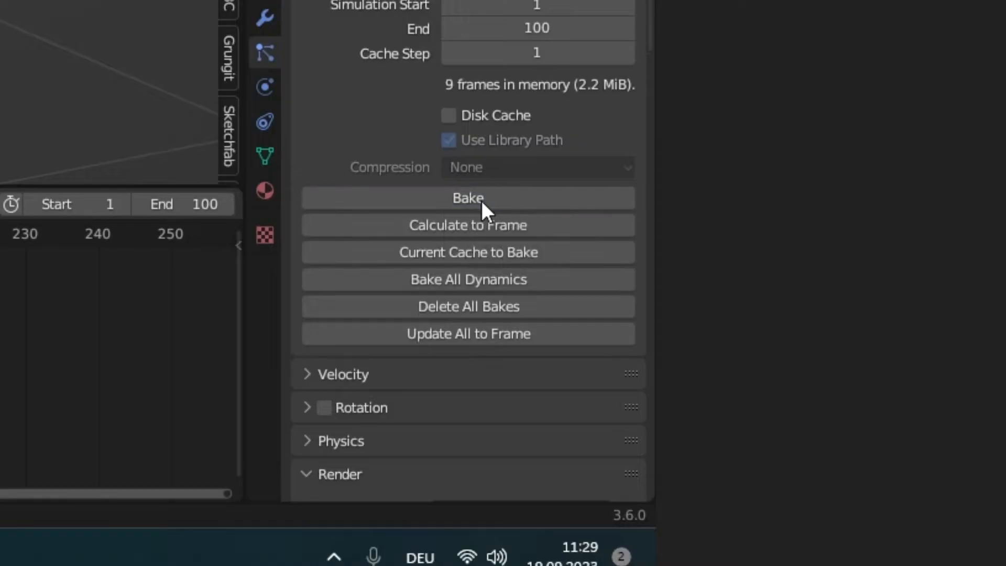
Bake the hair particle cache and export FBX with Armature and Mesh types and baked animation
click(468, 197)
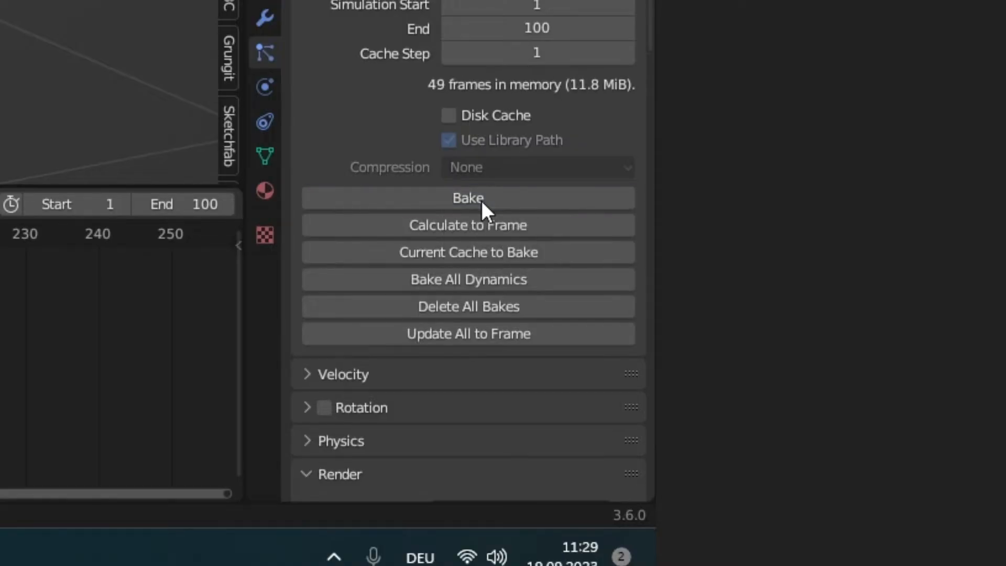
click(468, 197)
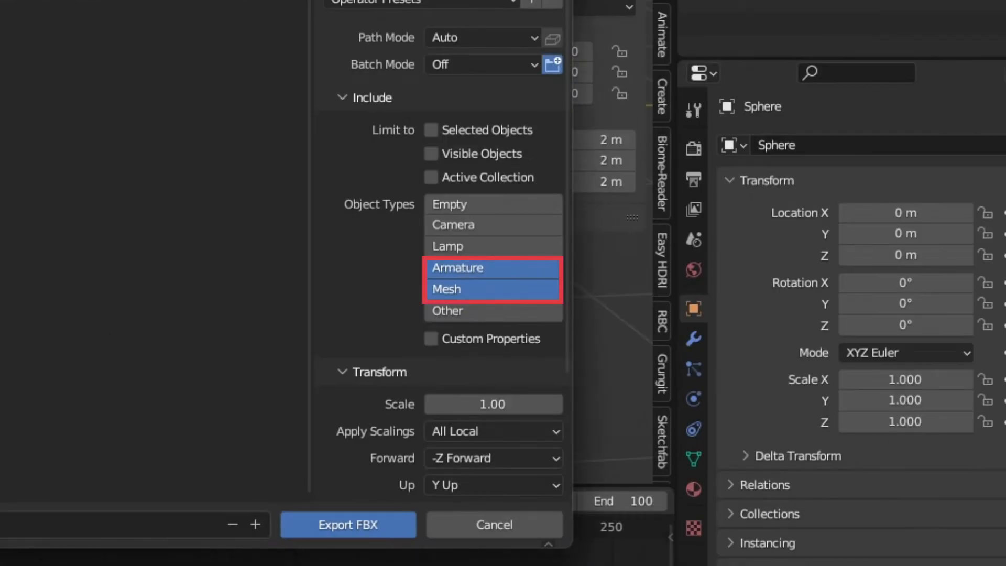
scroll(down, 3)
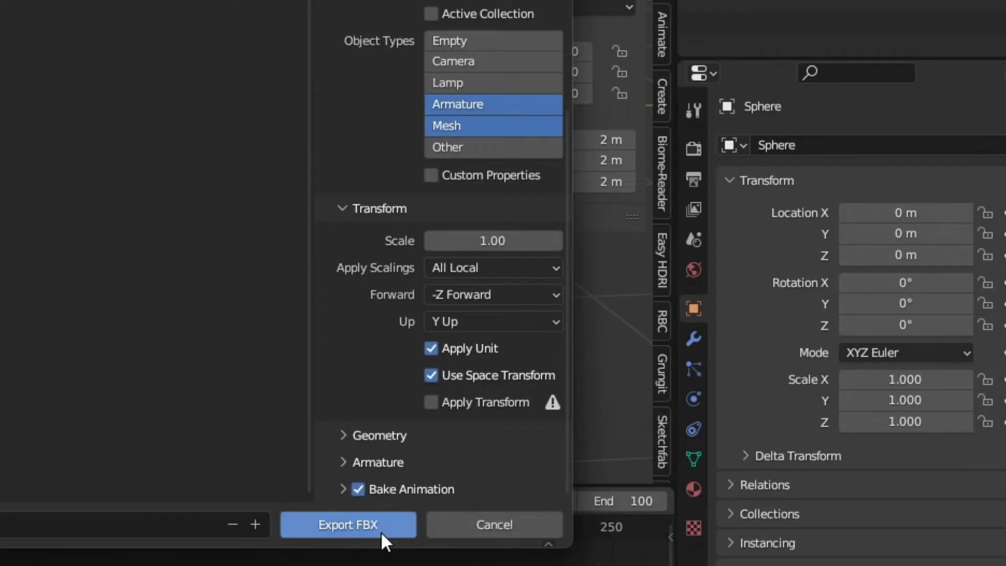
click(348, 524)
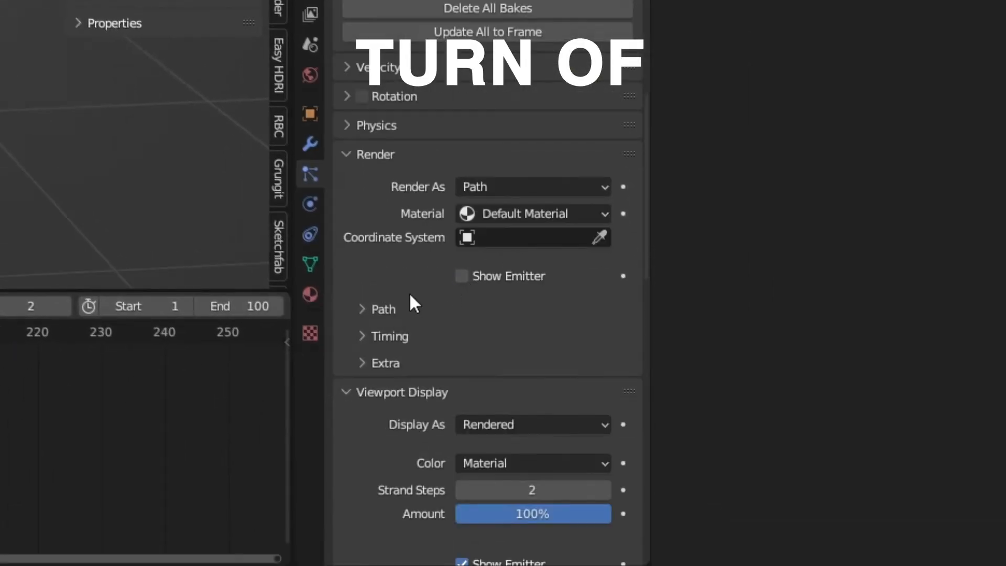
scroll(down, 3)
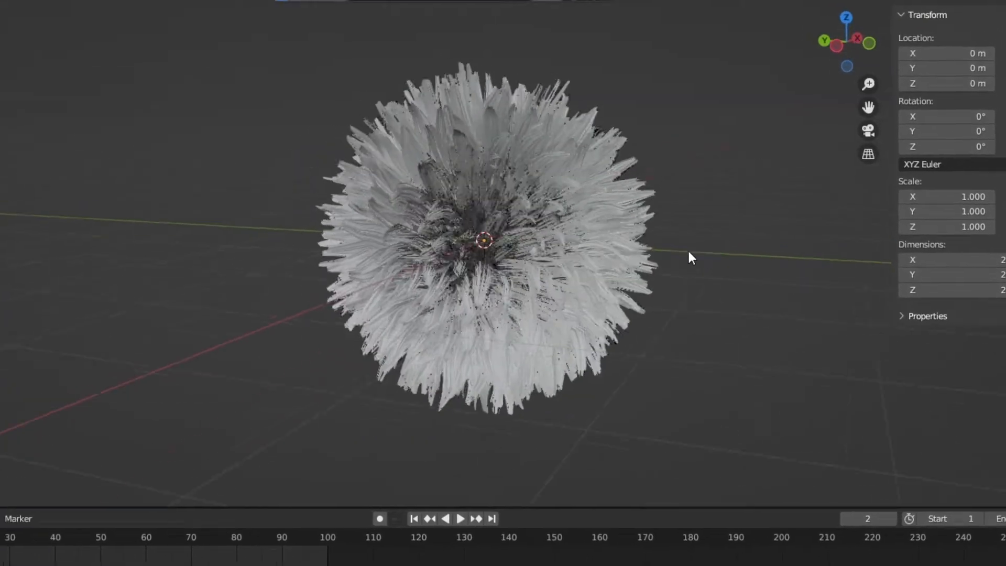
mouse_move(334, 219)
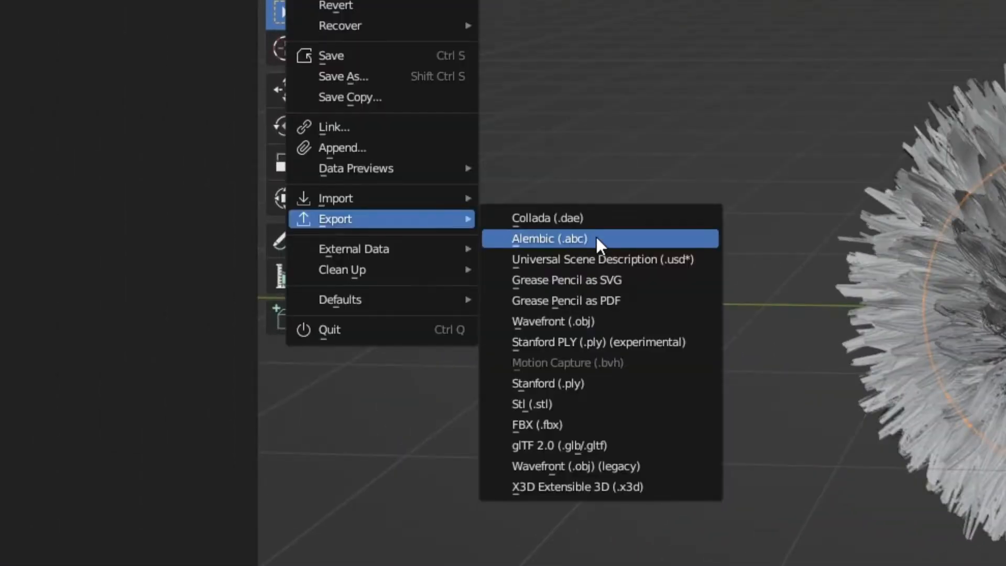
Export Alembic at scale 100 with selected visible objects and hair, then search Unreal plugins for 'groom'
click(550, 239)
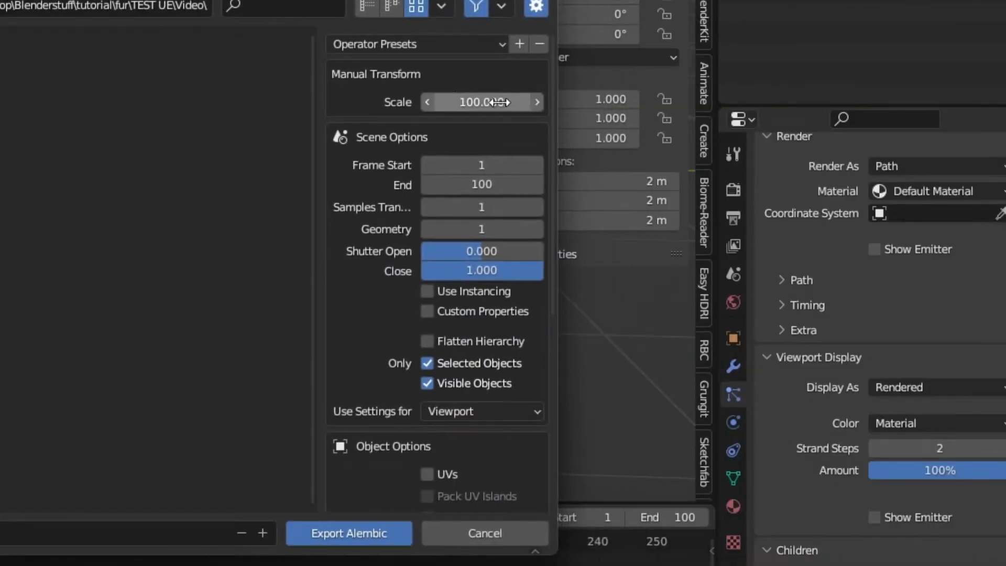
mouse_move(481, 185)
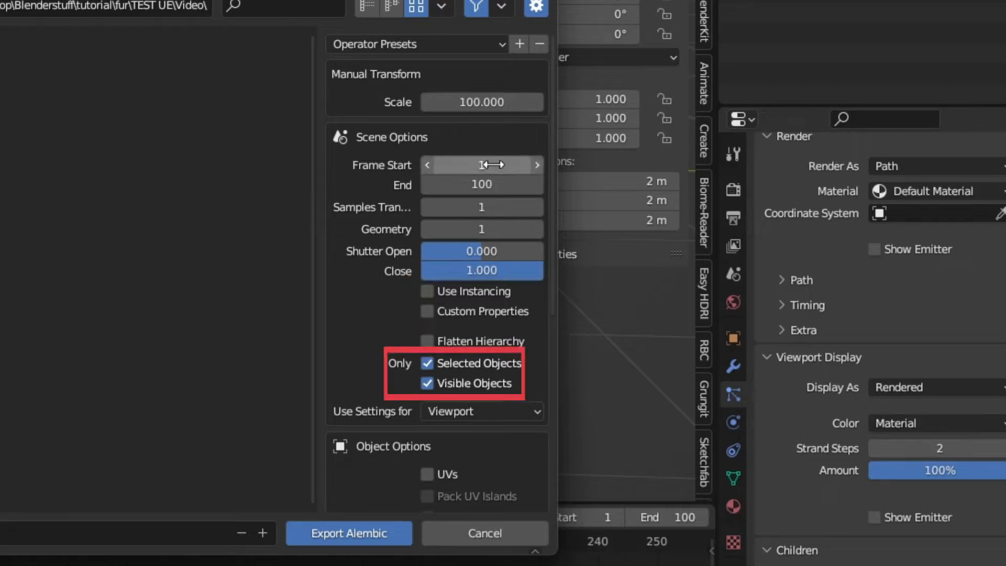
mouse_move(398, 202)
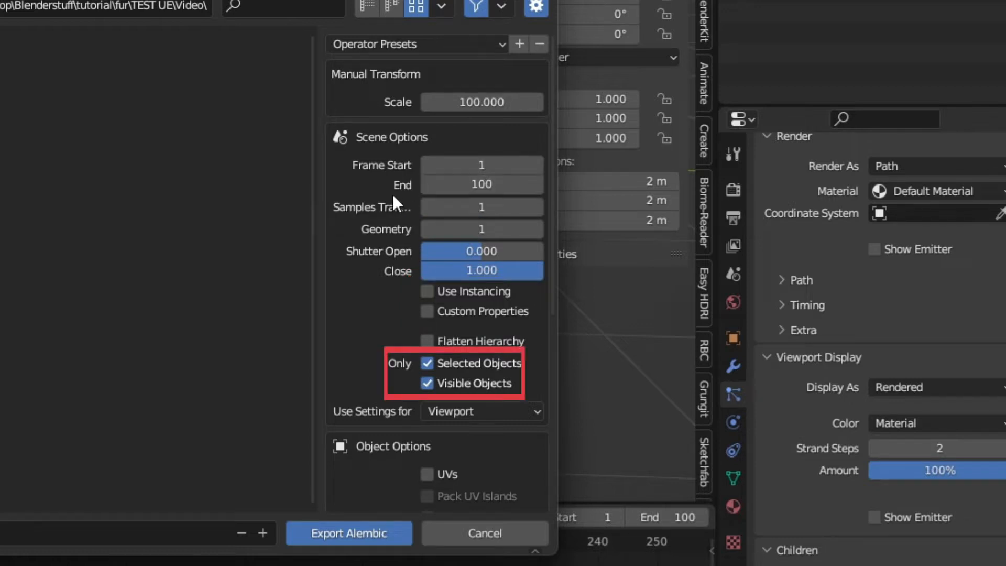
scroll(down, 3)
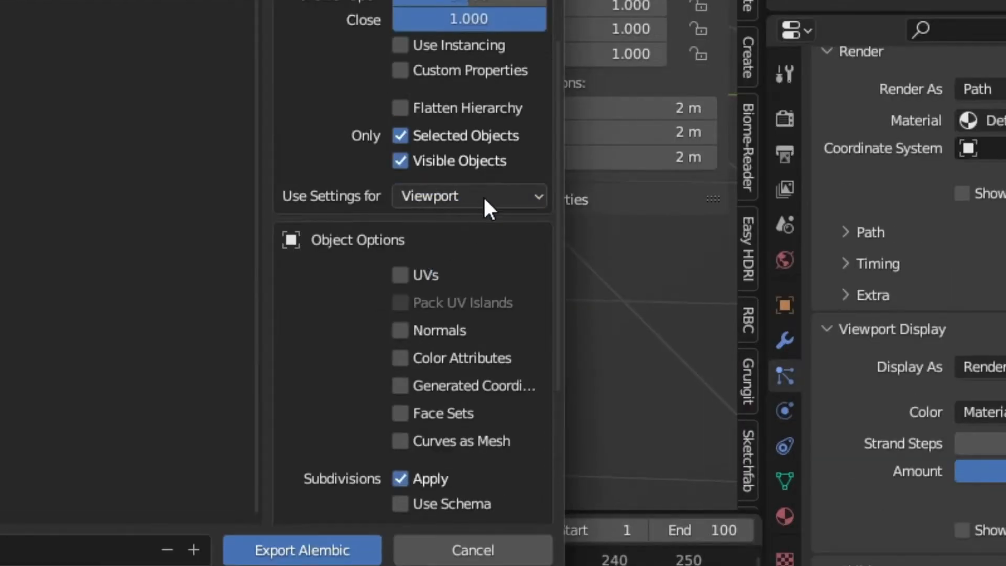
scroll(down, 3)
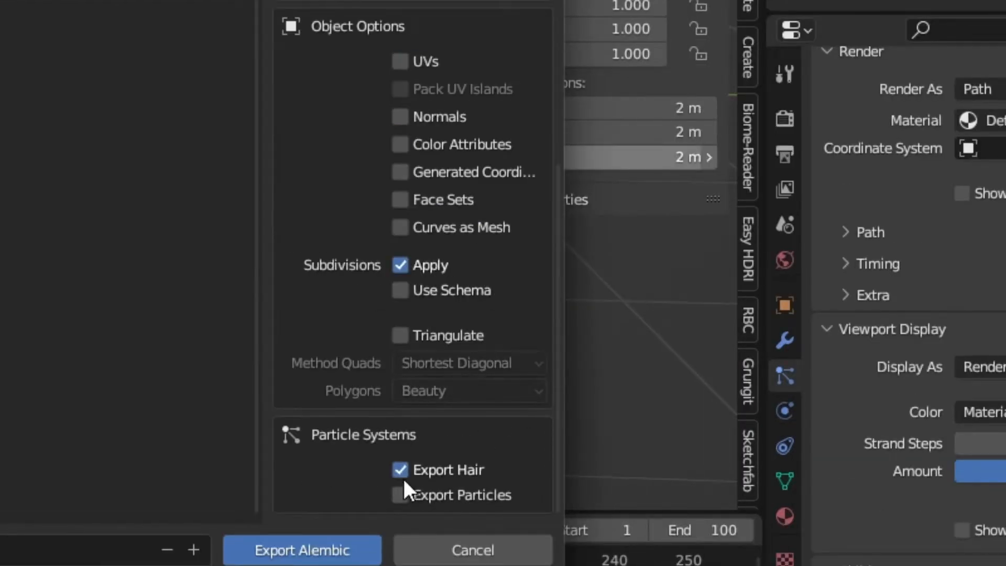
mouse_move(141, 443)
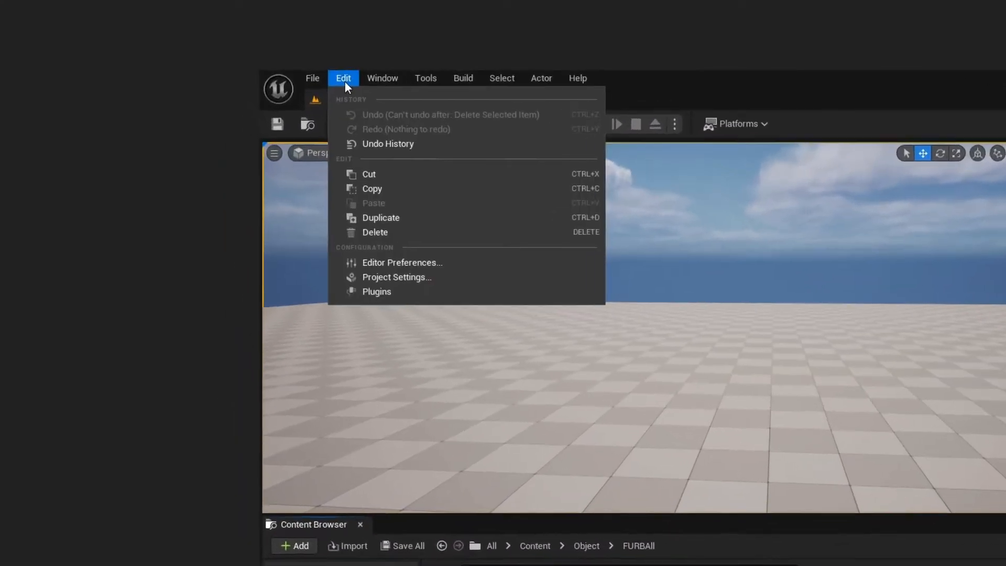
click(376, 292)
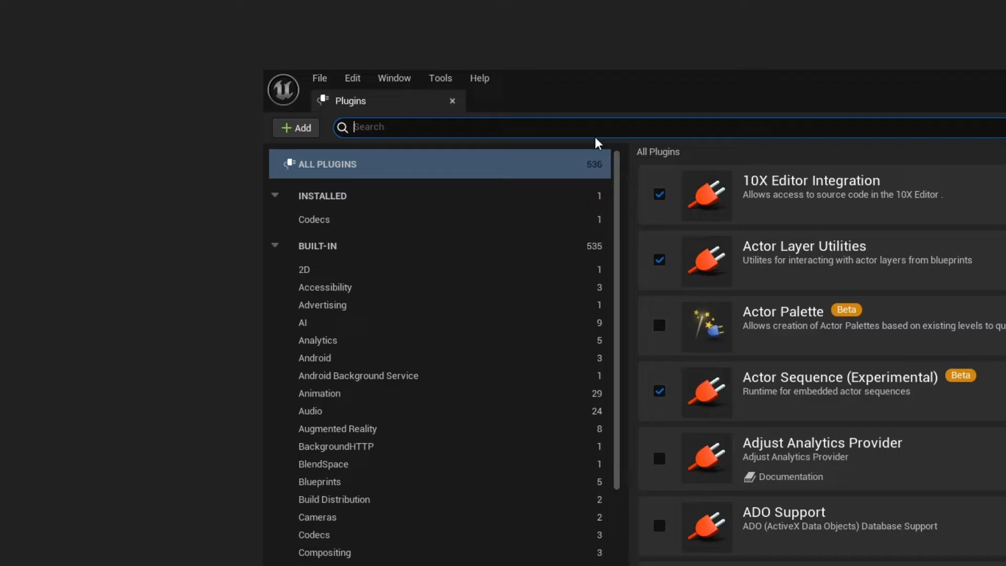
text(groom)
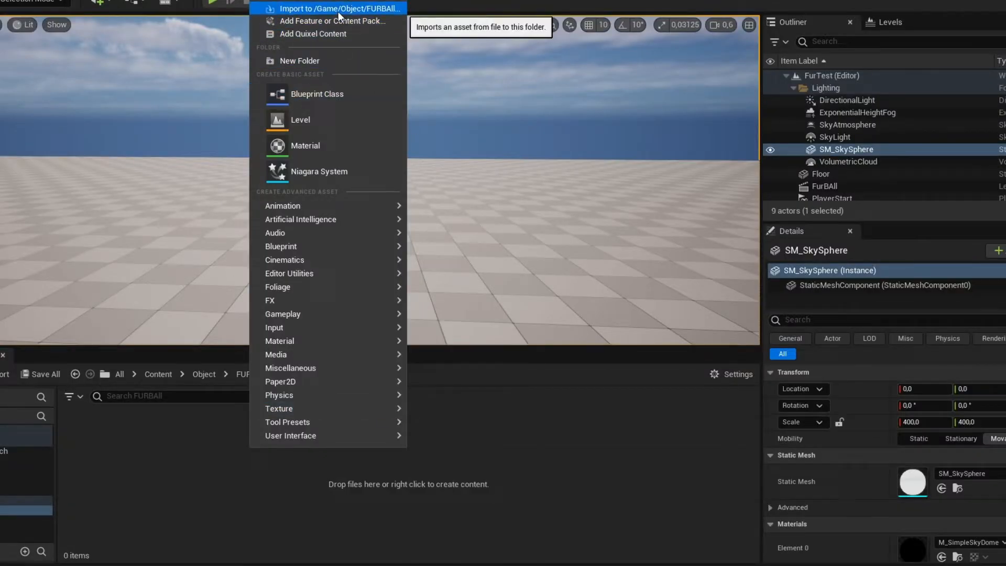
Import the FBX into FURBAll with Import All, creating skeletal mesh, physics asset and skeleton
click(341, 8)
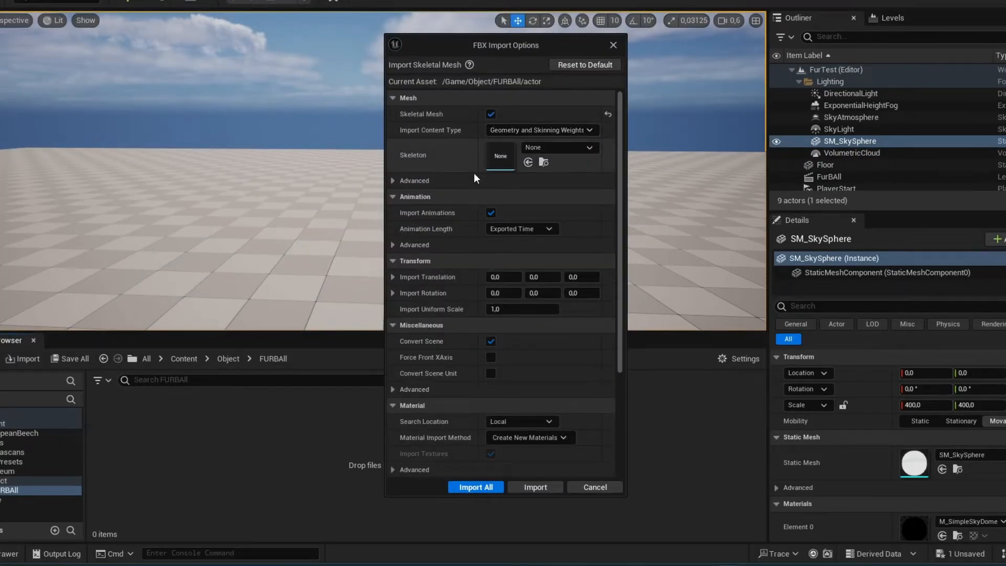
mouse_move(475, 487)
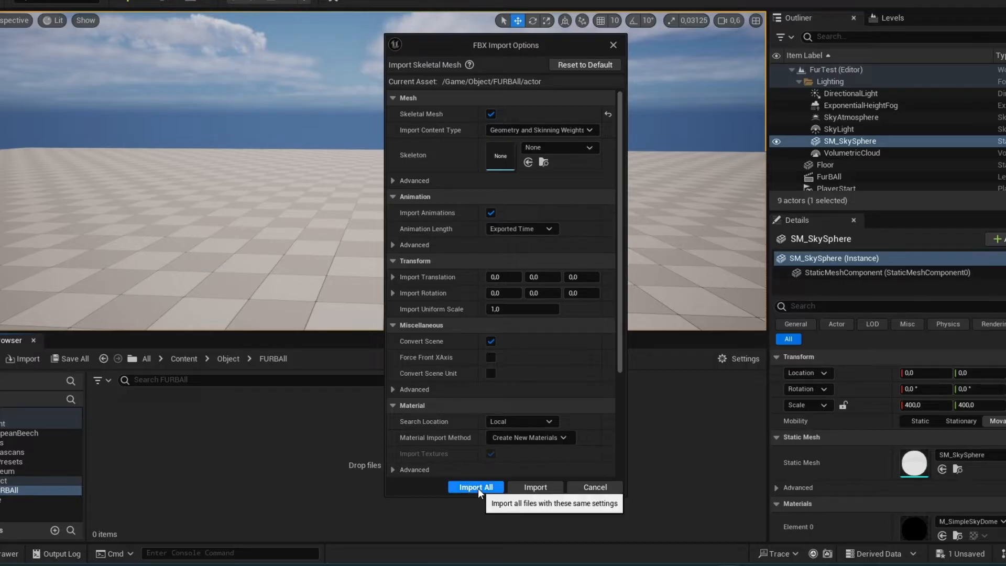
click(475, 487)
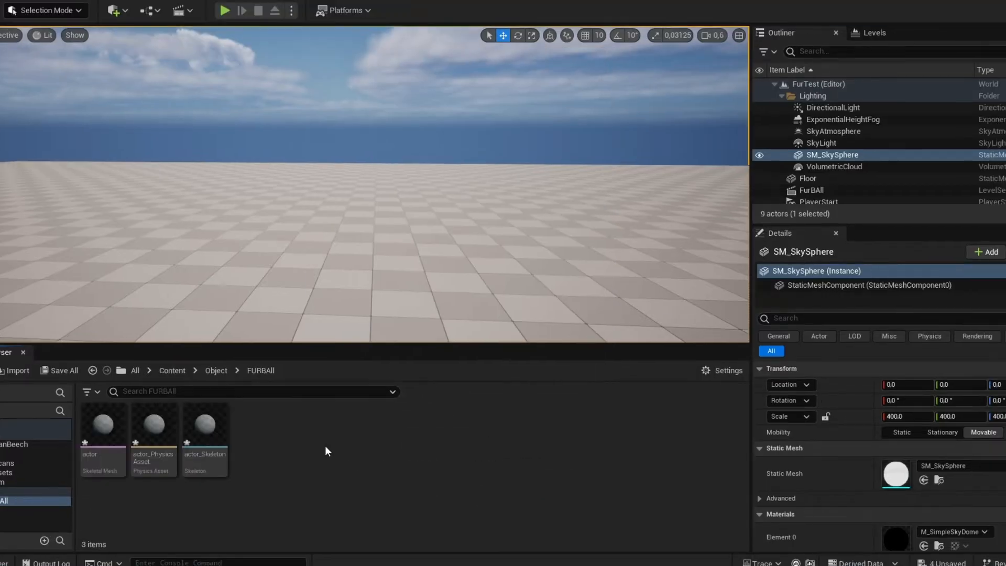
click(20, 370)
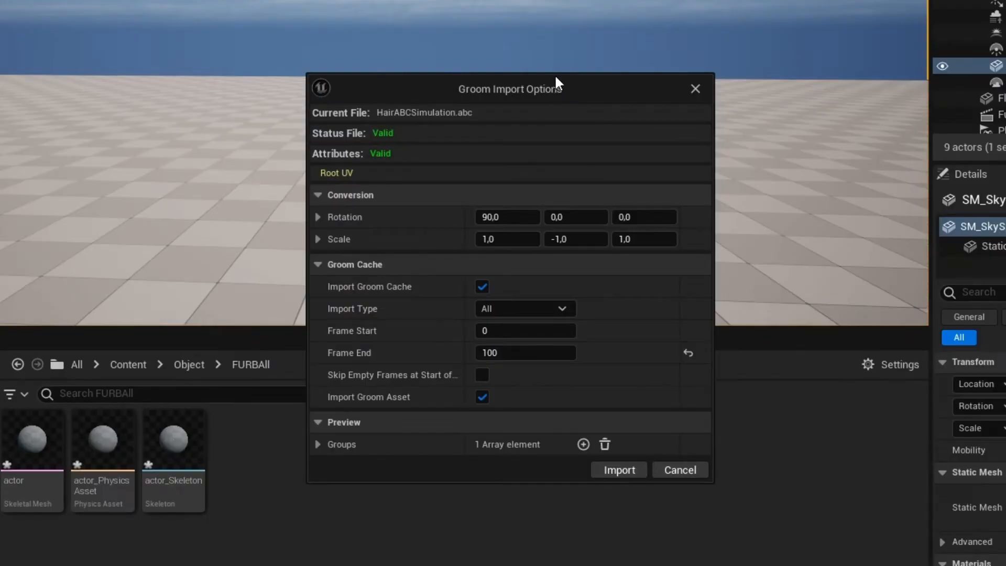
mouse_move(476, 100)
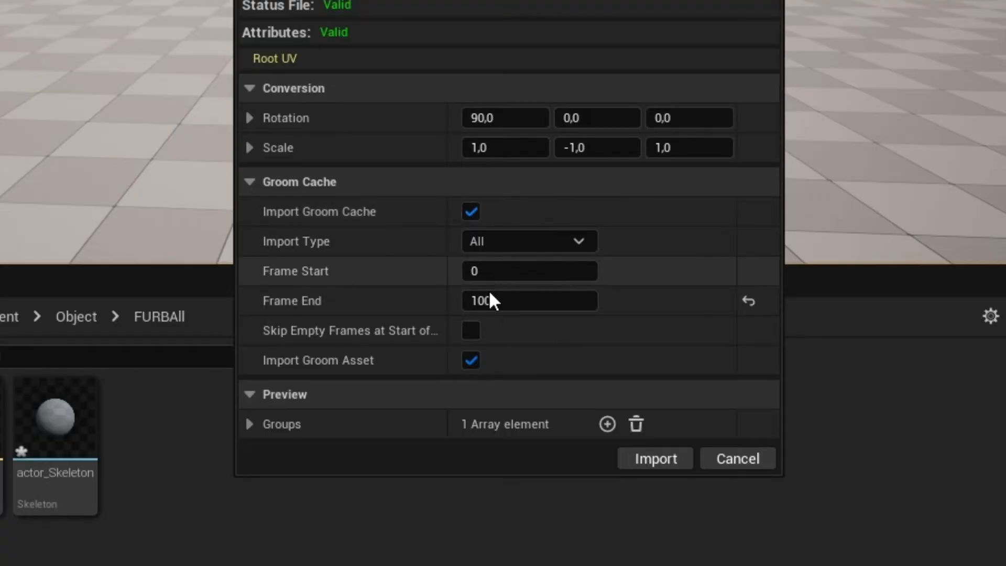
Import HairABCSimulation.abc as groom asset and groom cache, frames 0 to 100
click(654, 458)
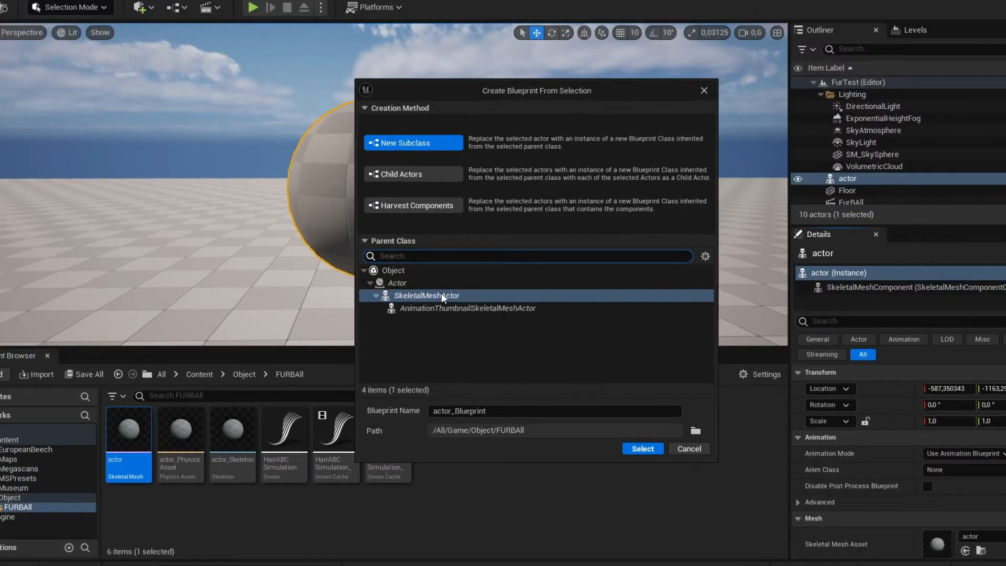
Convert the actor to a SkeletalMeshActor-based blueprint and add a Groom component
click(641, 448)
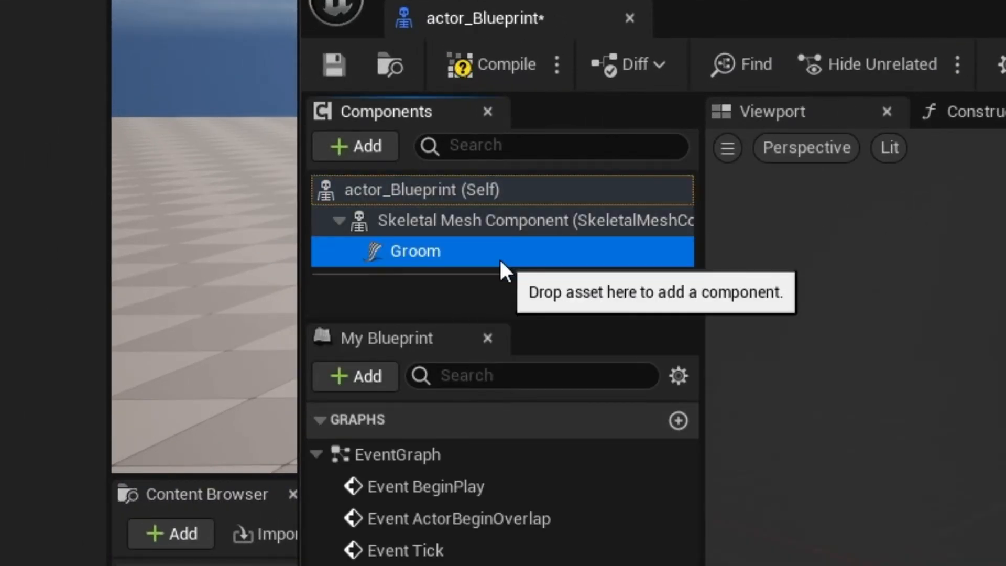
Set the Groom component's groom asset and HairABCSimulation_strands_cache groom cache, then compile
click(415, 251)
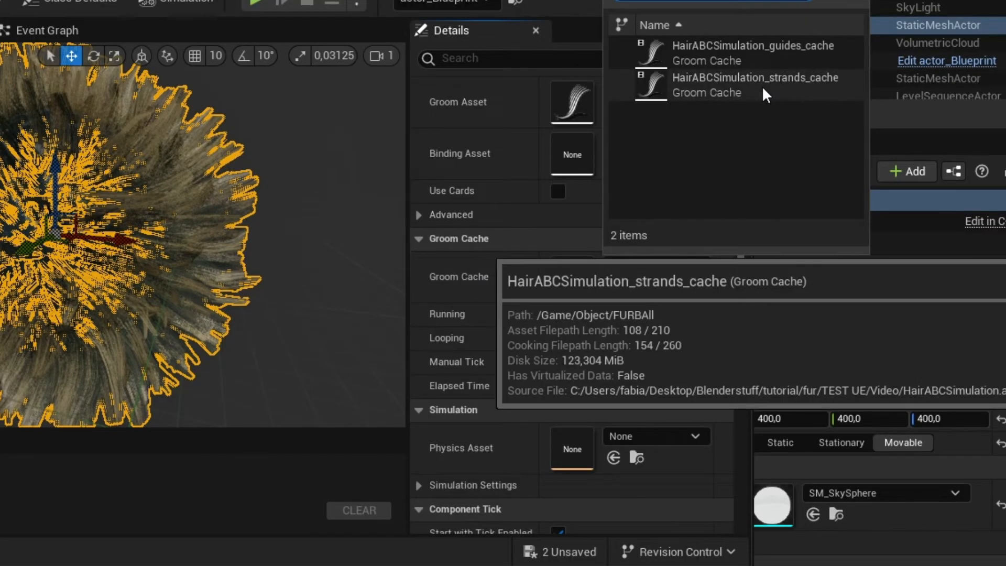
click(754, 84)
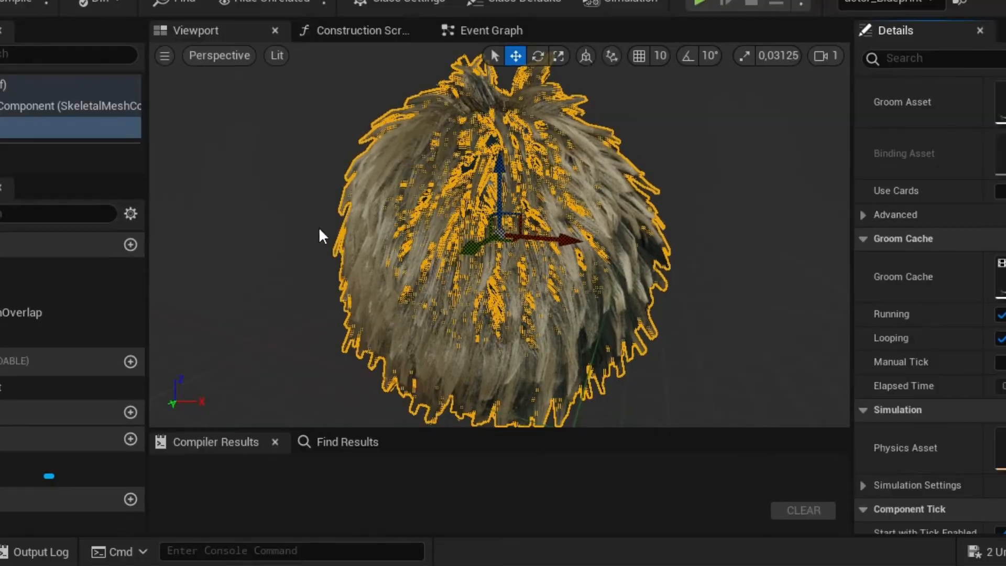
click(35, 297)
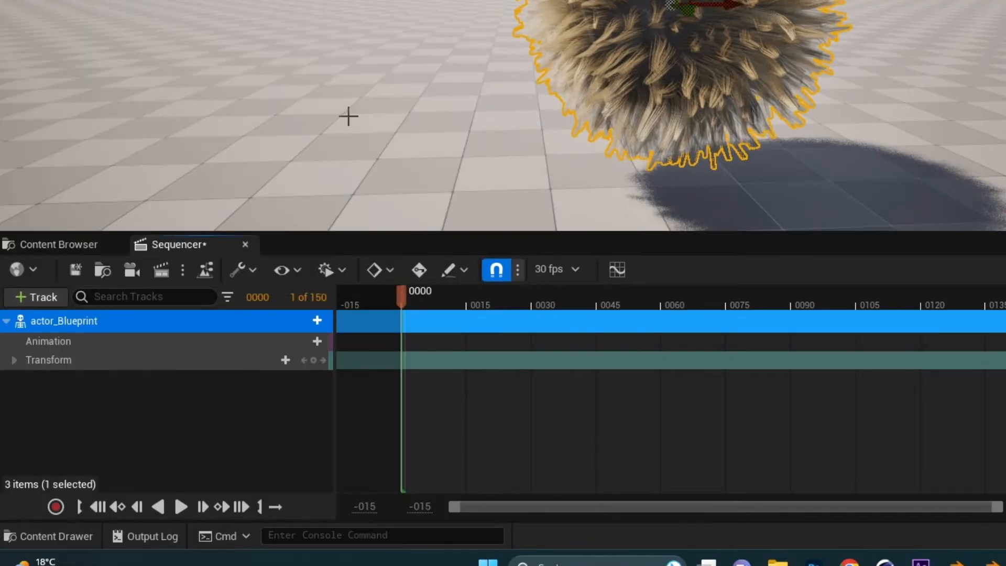
Add a Groom Cache track to actor_Blueprint in the Sequencer
click(315, 321)
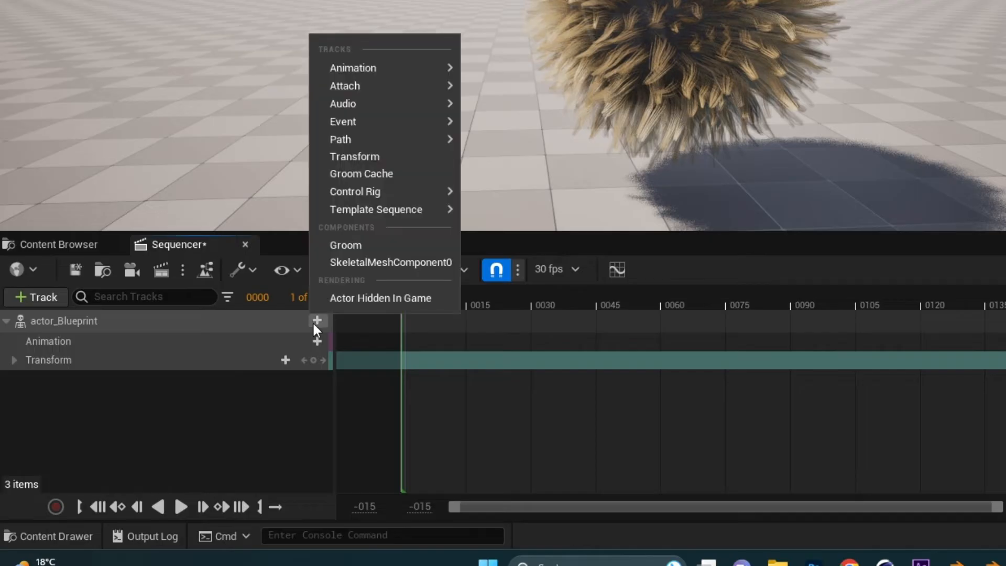
click(361, 174)
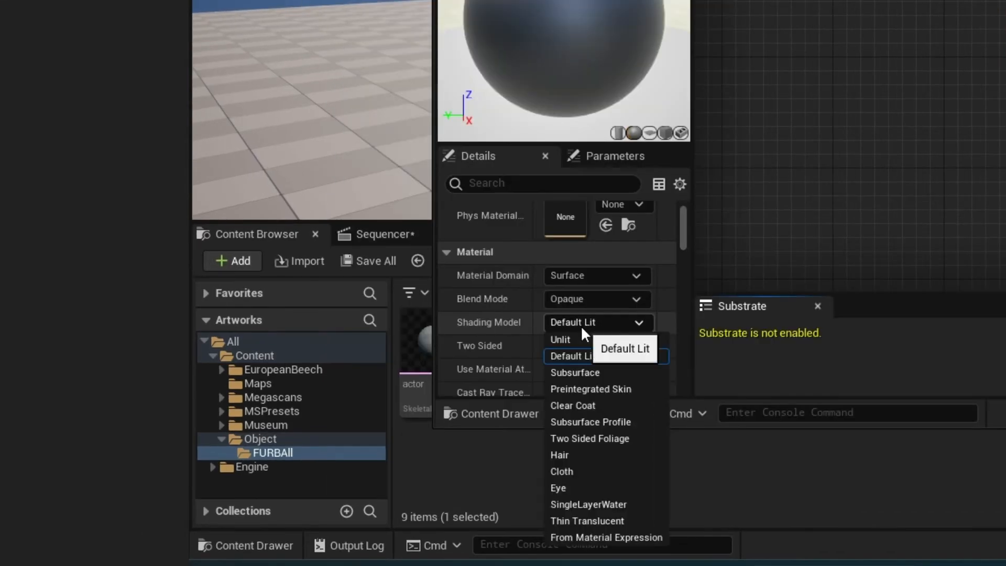
Set the BlackHair material's Shading Model to Hair and tick Used with Hair Strands
click(571, 356)
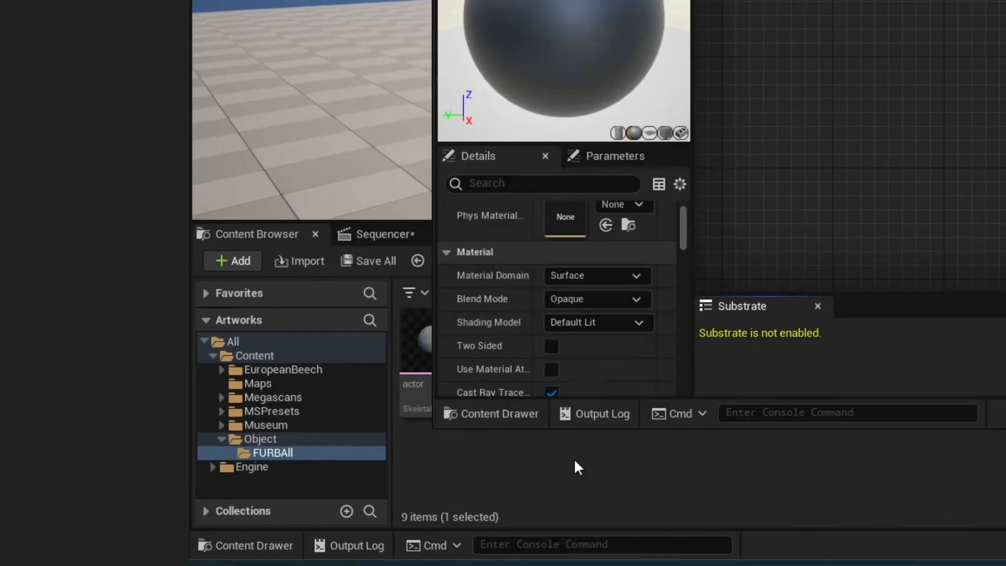
text(stra)
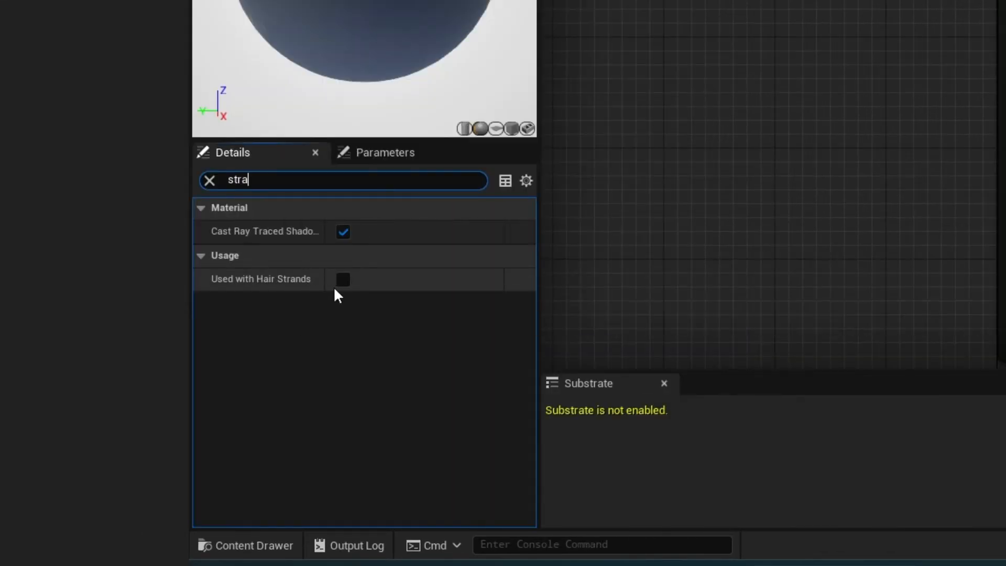
click(209, 181)
text(con)
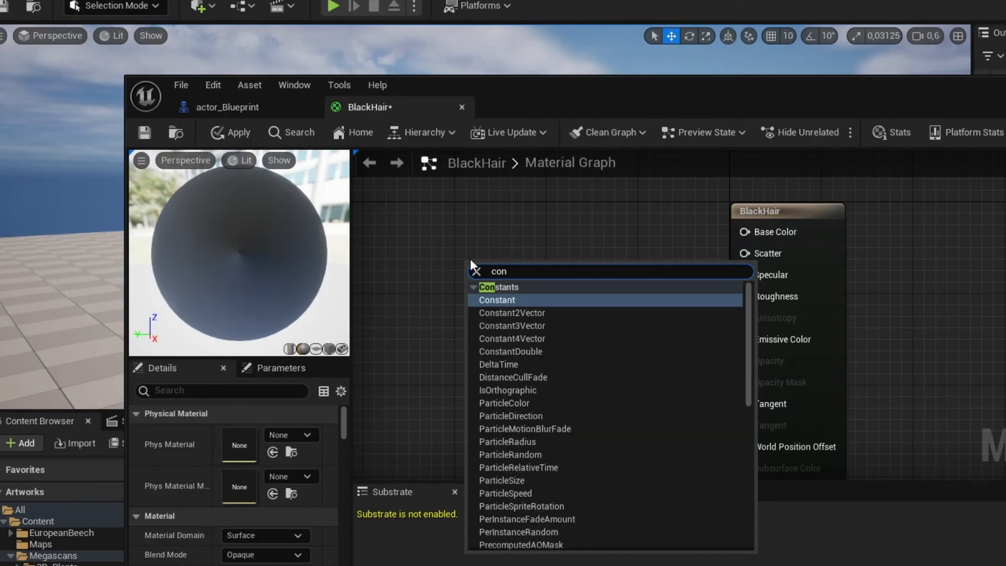
Add a Constant4Vector node at 0,0,0,0 and wire it to Base Color
click(496, 299)
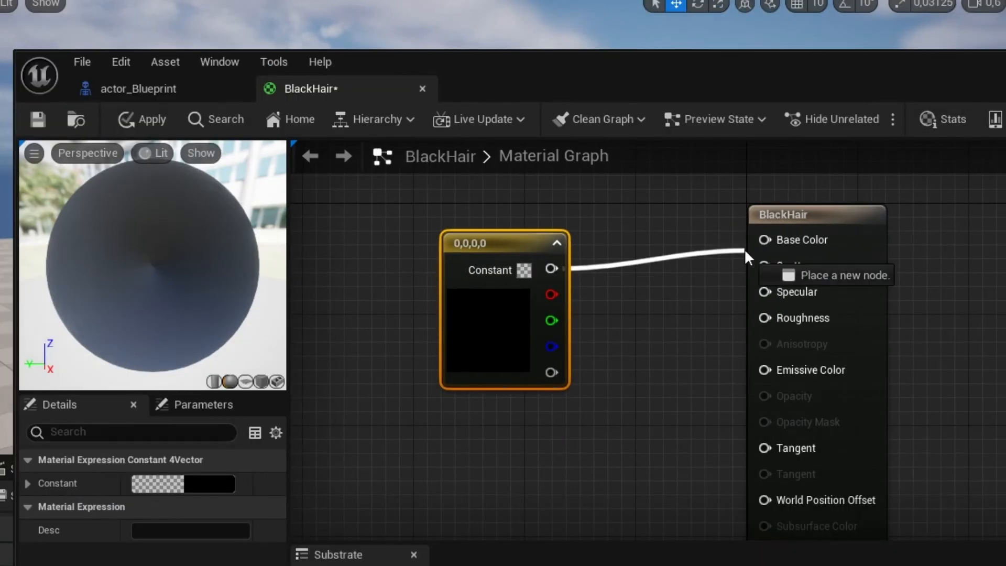